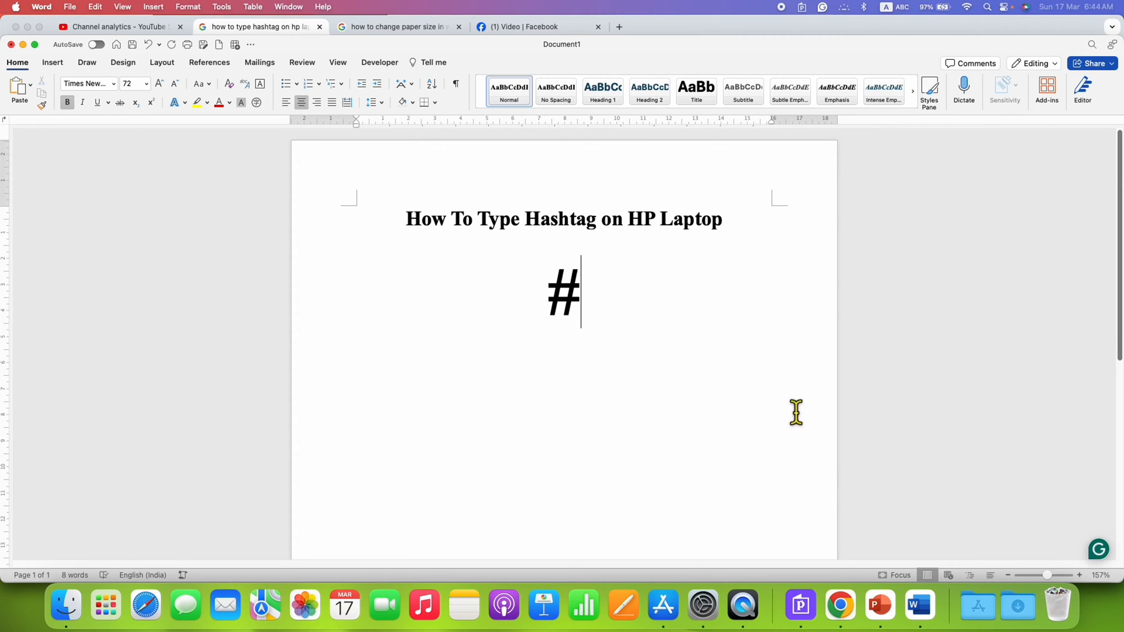
Step: Show the on-screen Keyboard Viewer with its shifted layout displaying # on the 3 key
double_click(563, 291)
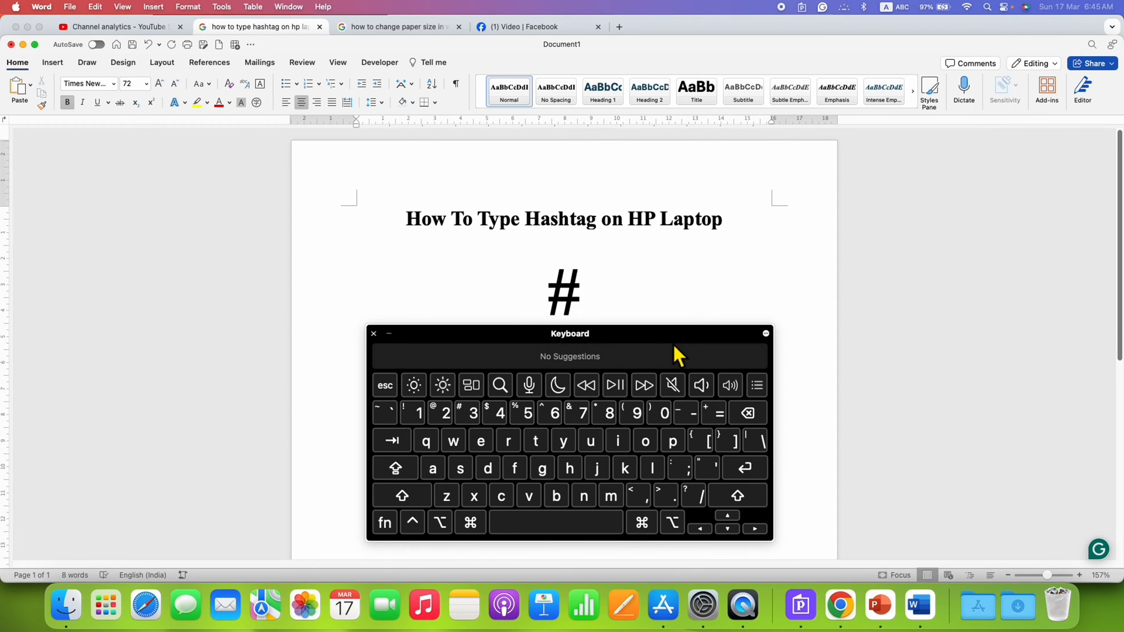
mouse_move(674, 349)
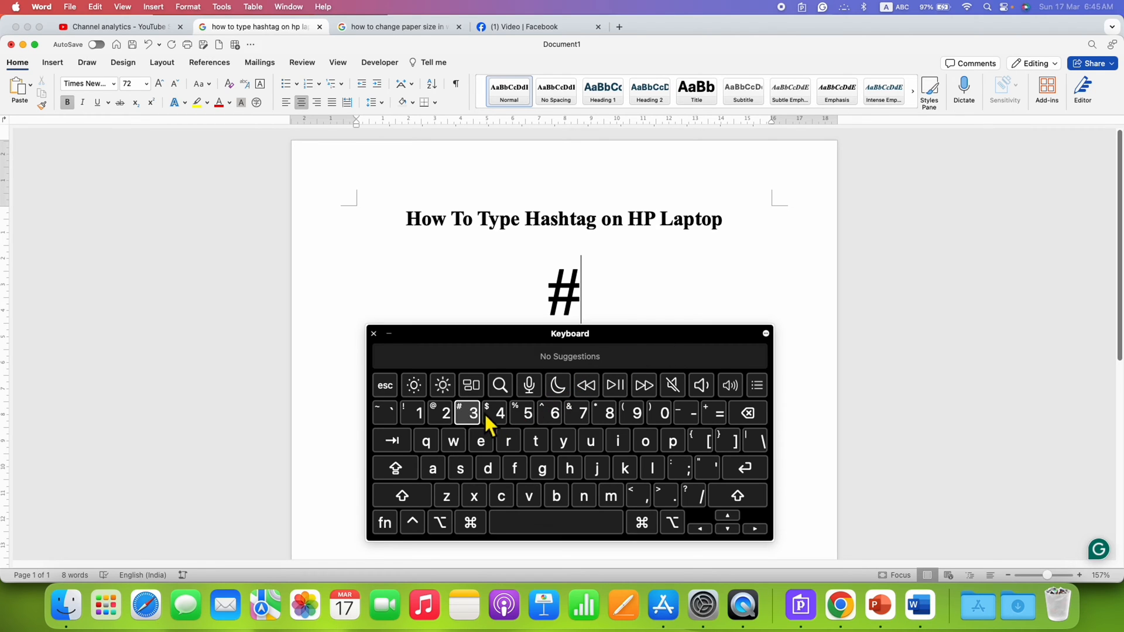
mouse_move(476, 427)
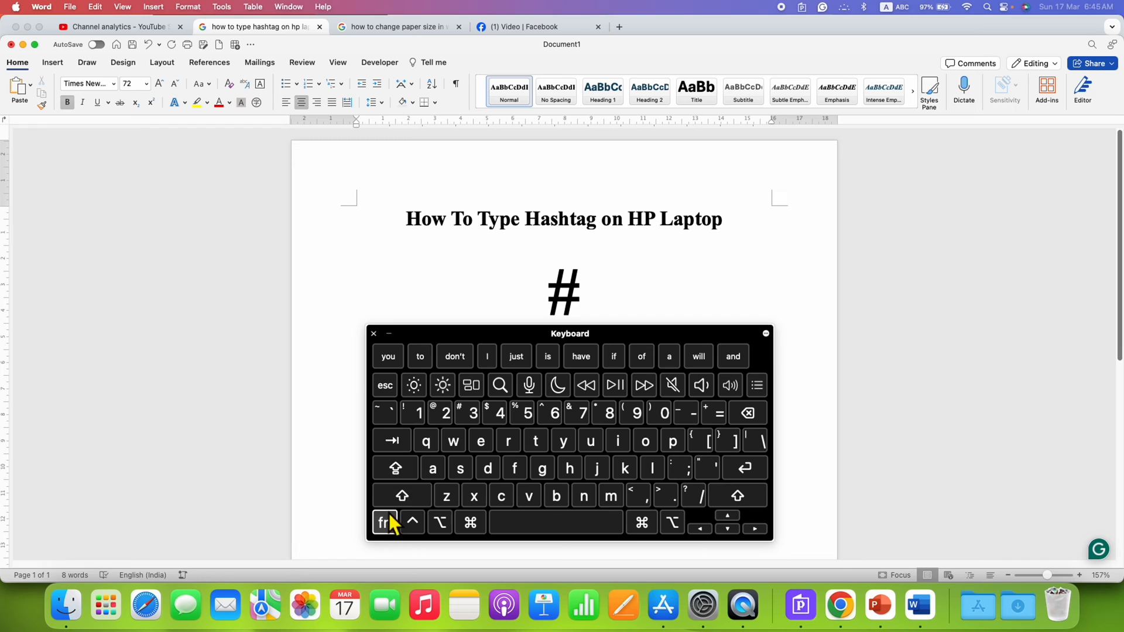
mouse_move(432, 468)
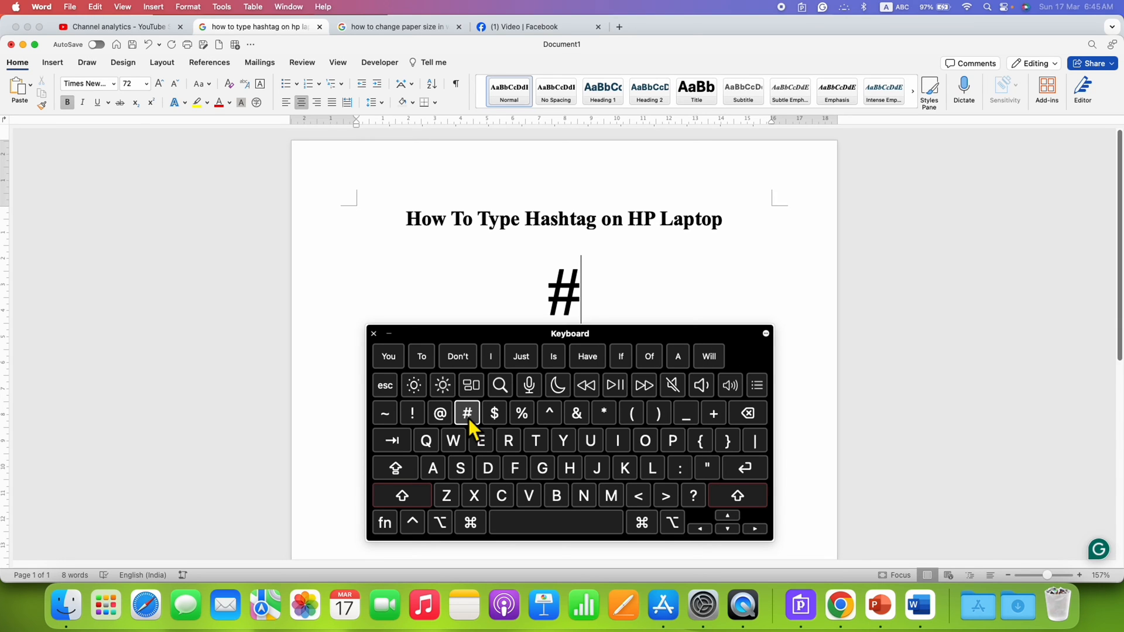
Step: Insert more large hashtags using the # key on the on-screen keyboard
left_click(466, 413)
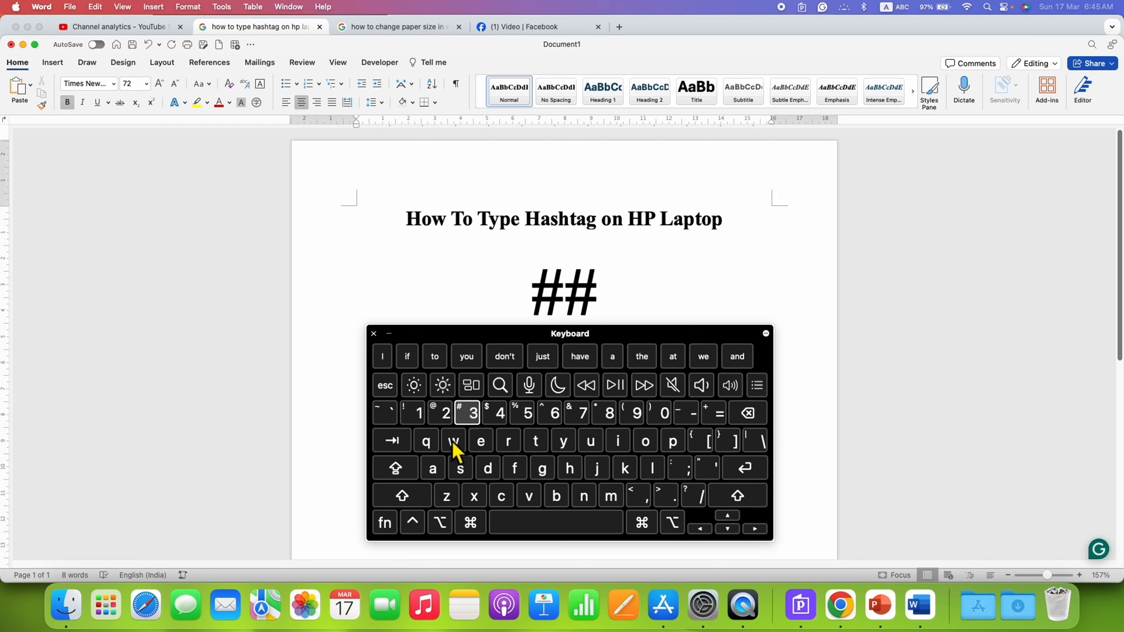
left_click(468, 413)
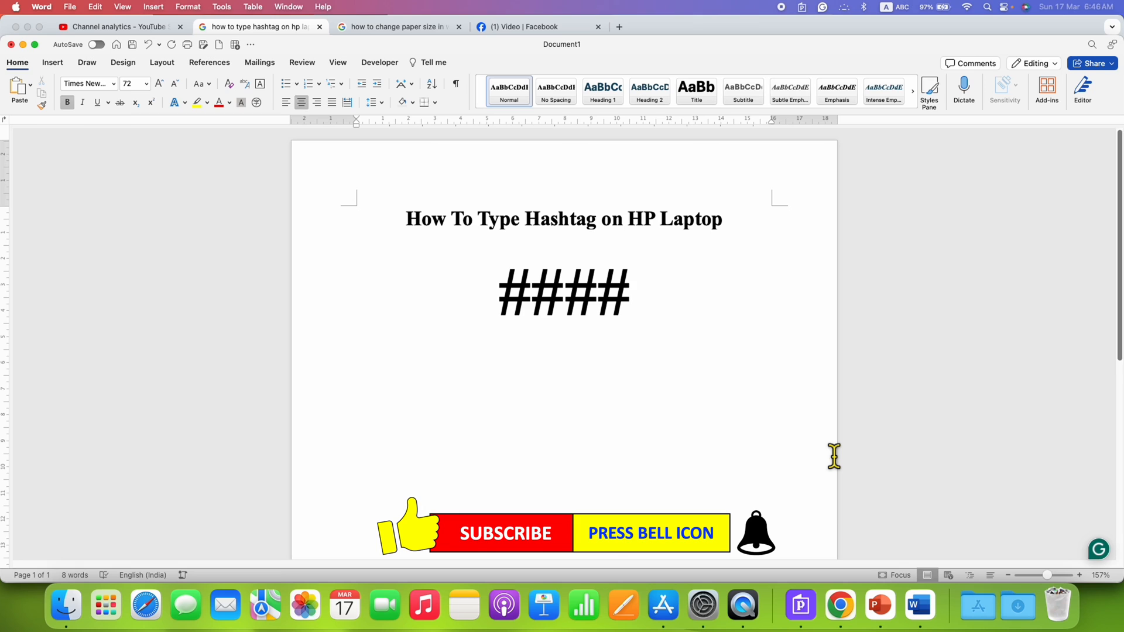
Step: Place the cursor at the end of the row of four hashtags
left_click(629, 292)
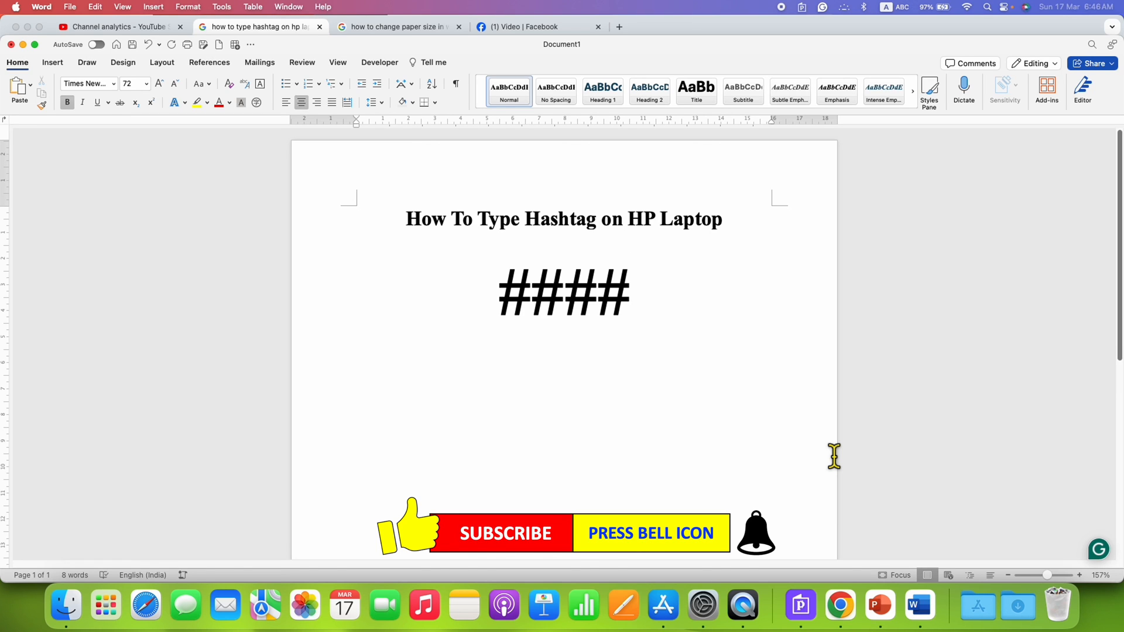
left_click(629, 292)
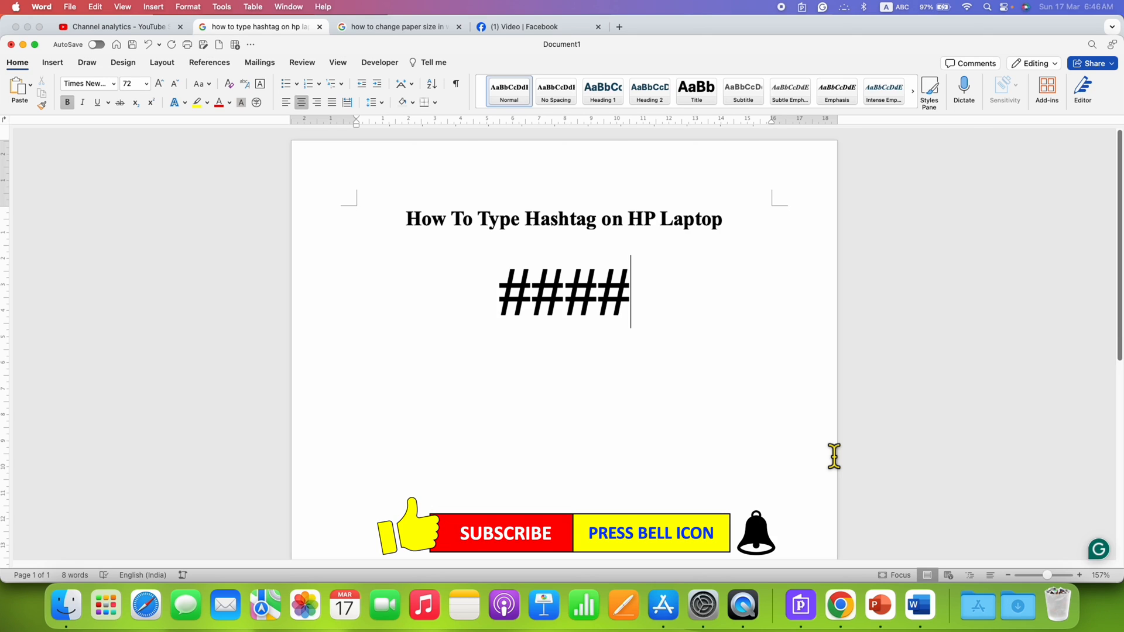